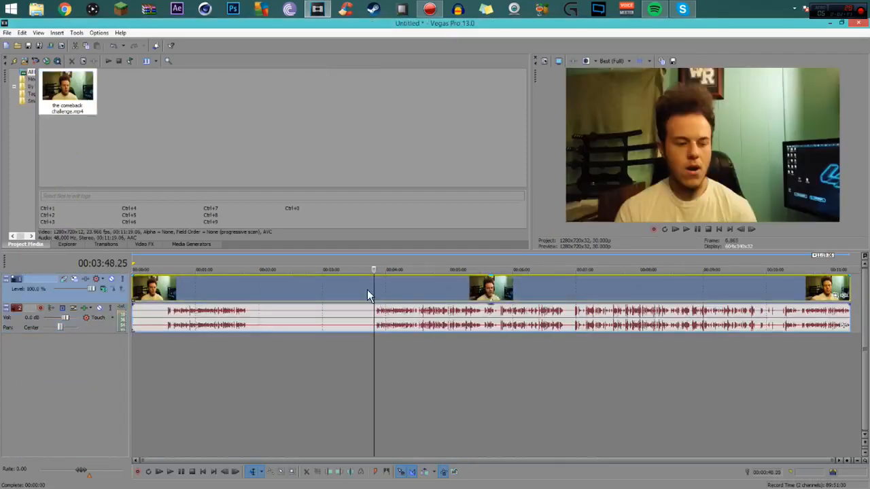
Delete the unwanted trailing portion of the face-cam event so the clip ends earlier.
right_click(368, 295)
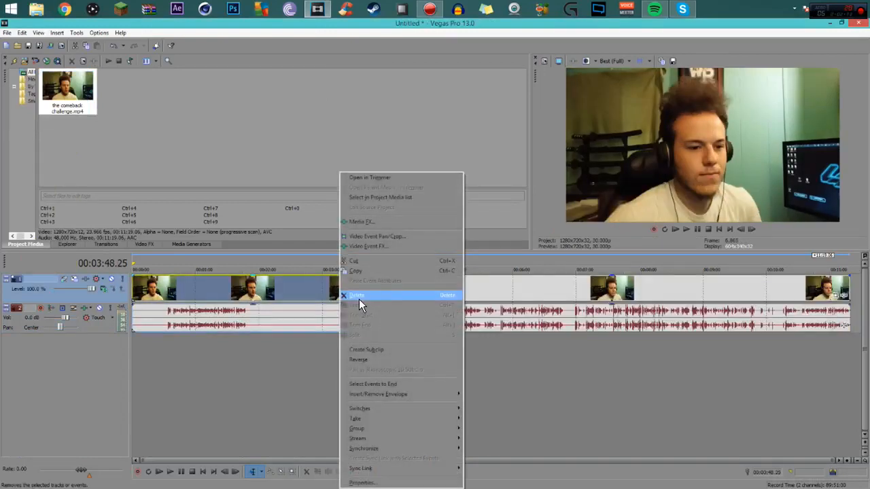
click(357, 295)
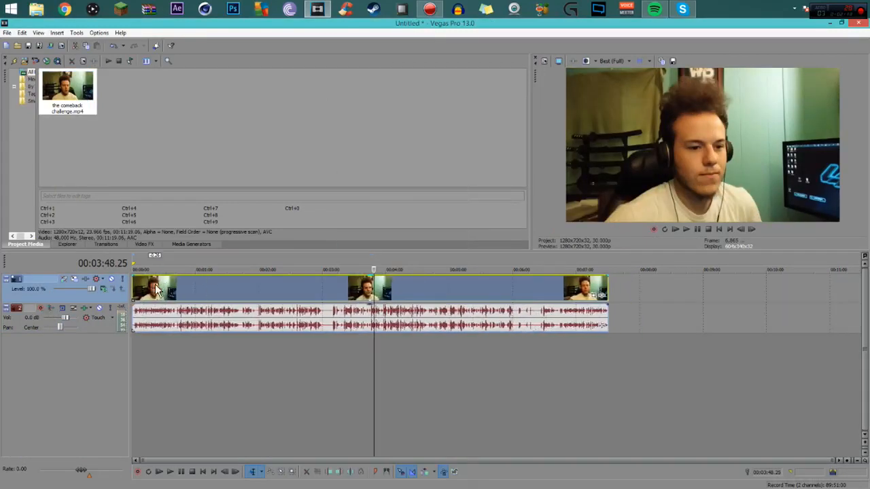
right_click(156, 288)
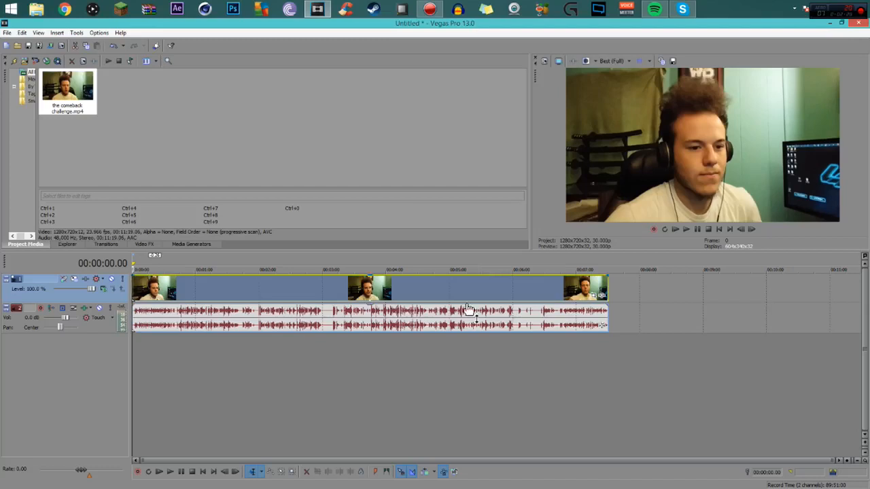
mouse_move(477, 288)
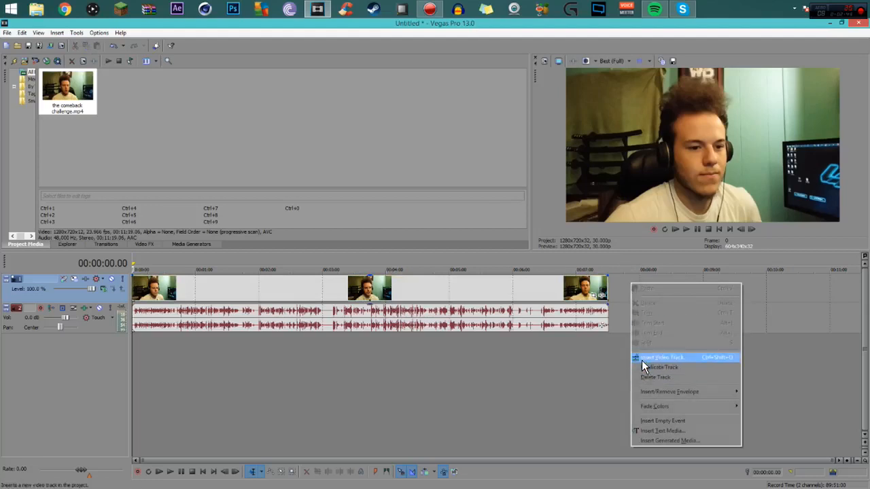
Insert a new empty video track above the face-cam clip's track.
click(665, 358)
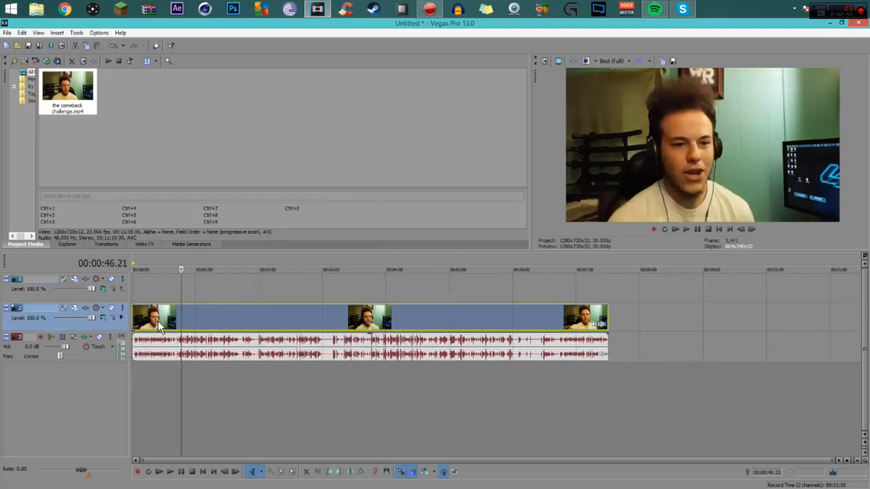
mouse_move(163, 293)
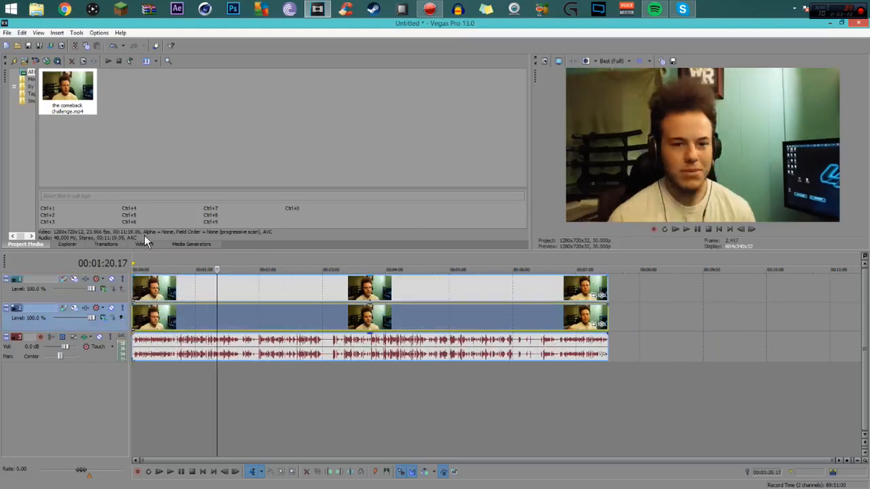
mouse_move(123, 250)
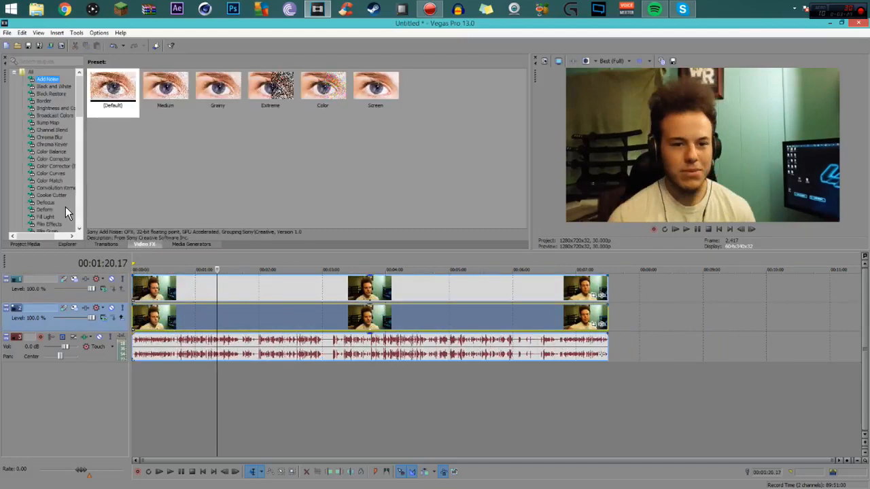
Apply the Gaussian Blur 'Video Blur 0.100' preset to the lower track's face-cam event.
scroll(down, 3)
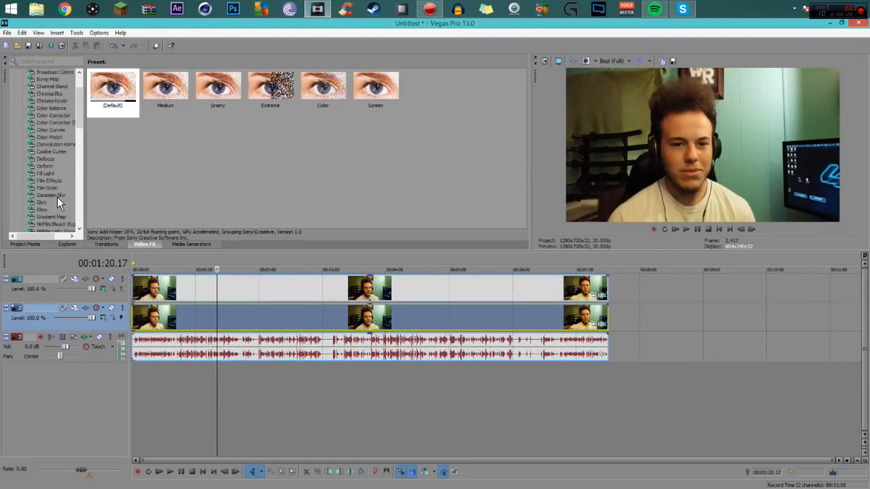
click(49, 196)
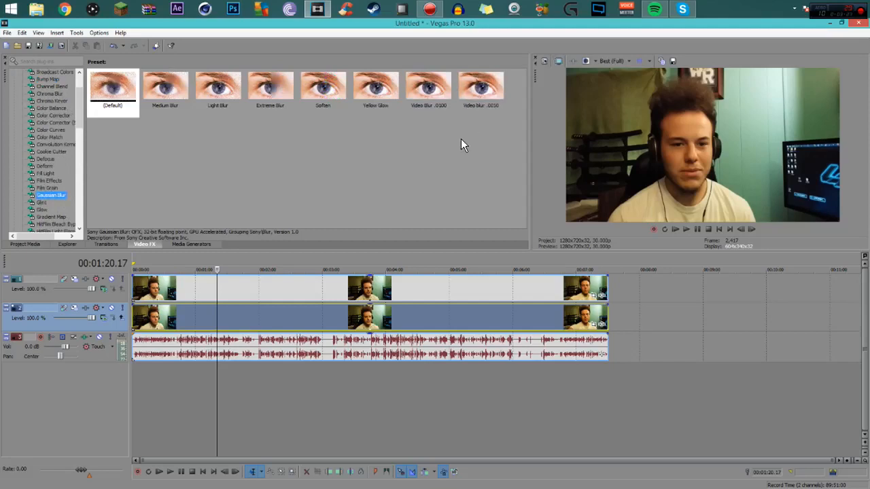
mouse_move(428, 74)
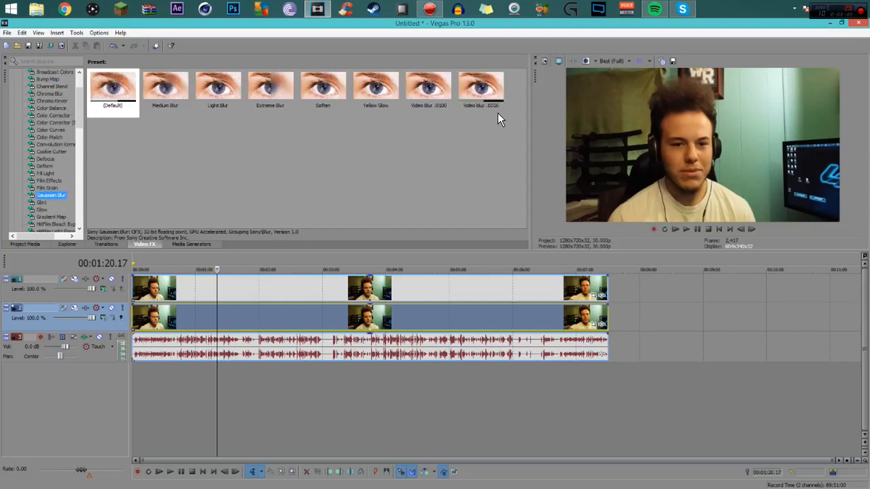
mouse_move(563, 153)
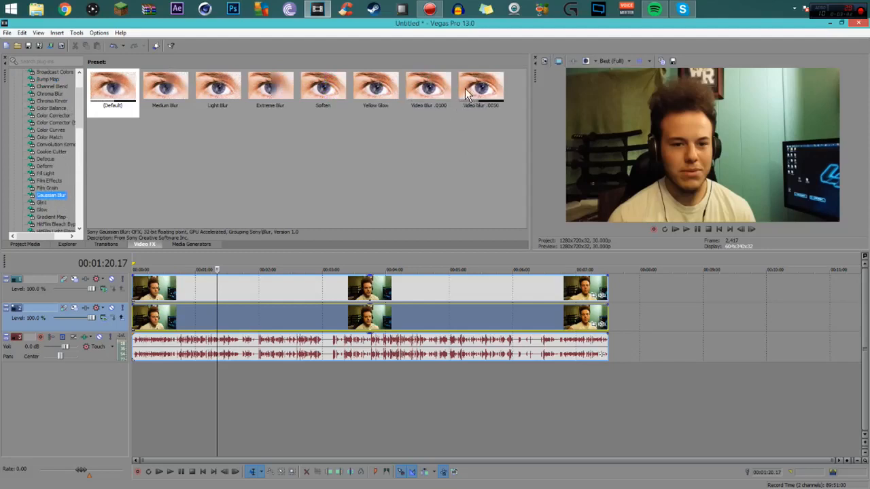
mouse_move(435, 90)
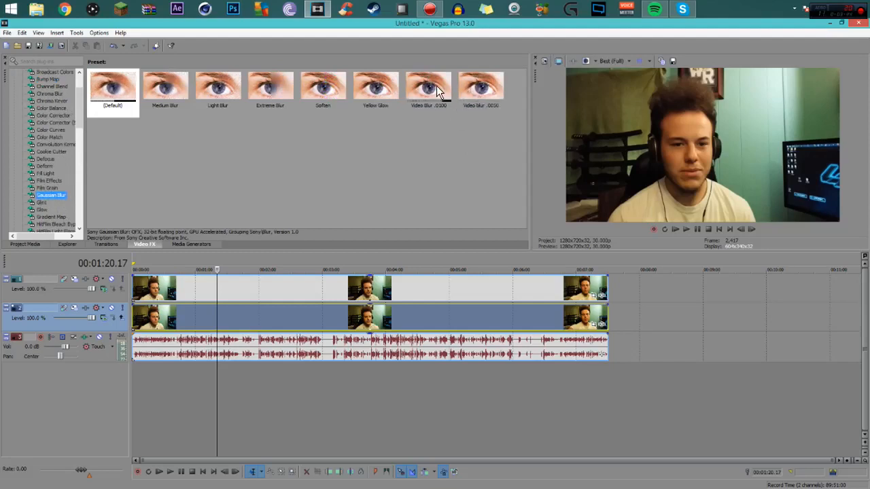
click(428, 89)
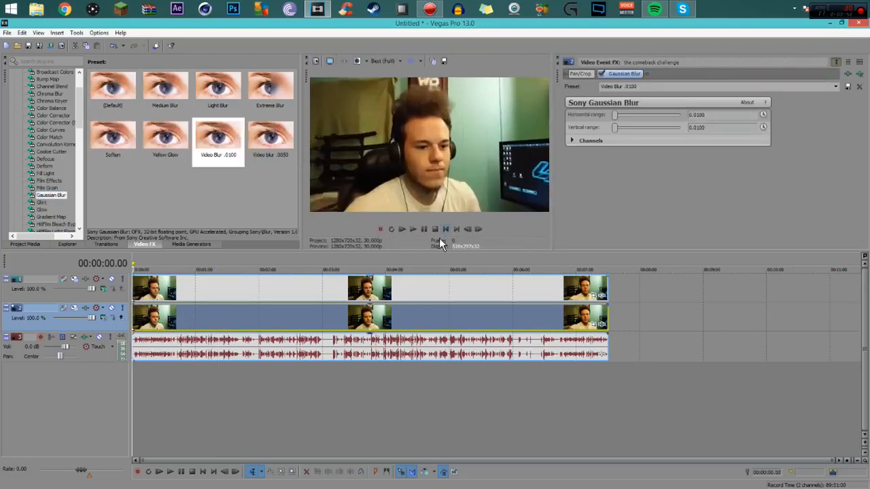
mouse_move(384, 163)
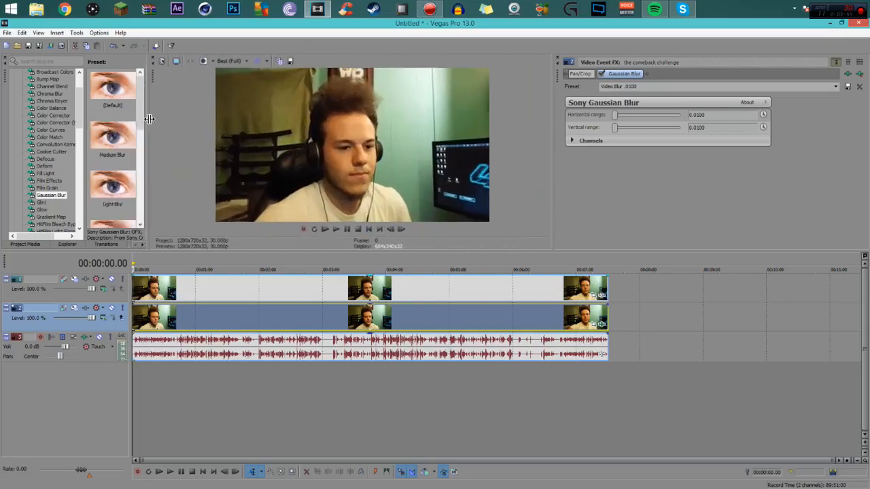
mouse_move(150, 149)
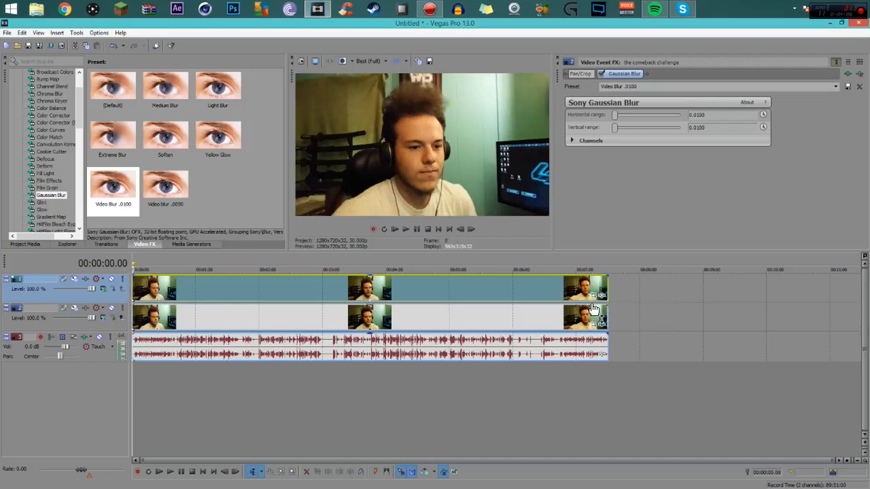
mouse_move(596, 295)
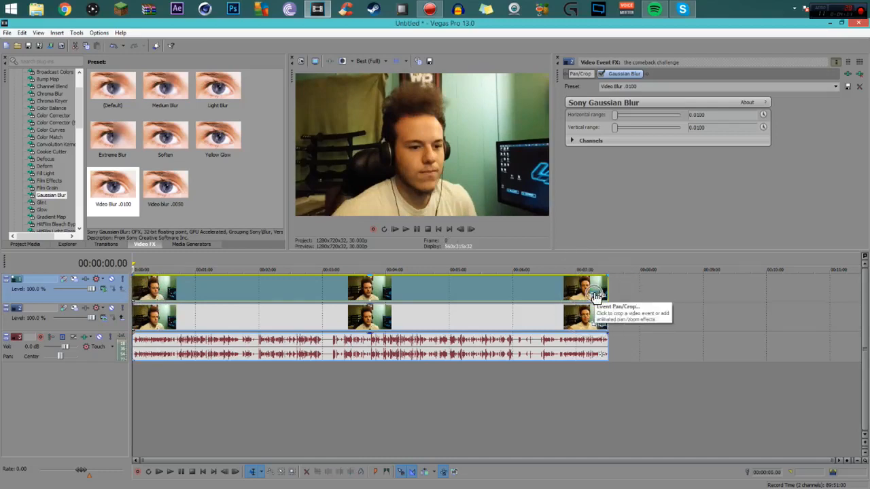
Bring up the Event Pan/Crop editor for the top track's face-cam clip.
click(595, 295)
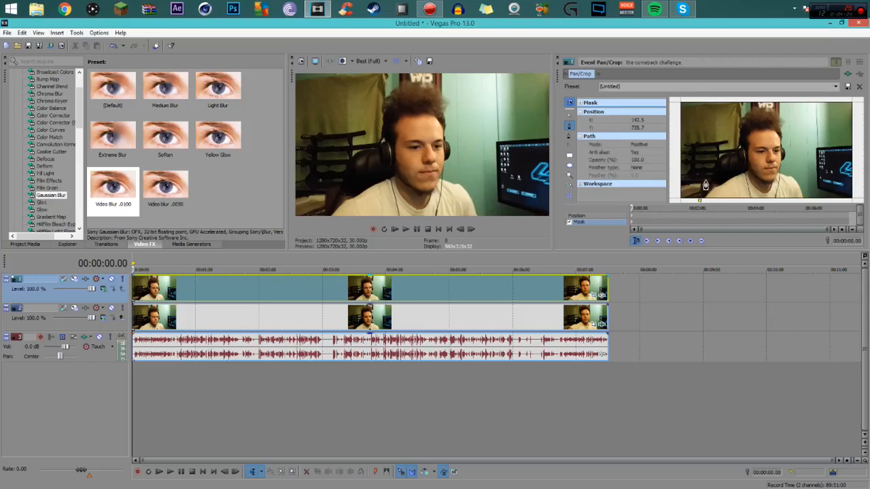
Draw mask anchor points around the head in the Pan/Crop preview and close the path.
drag(704, 185, 717, 152)
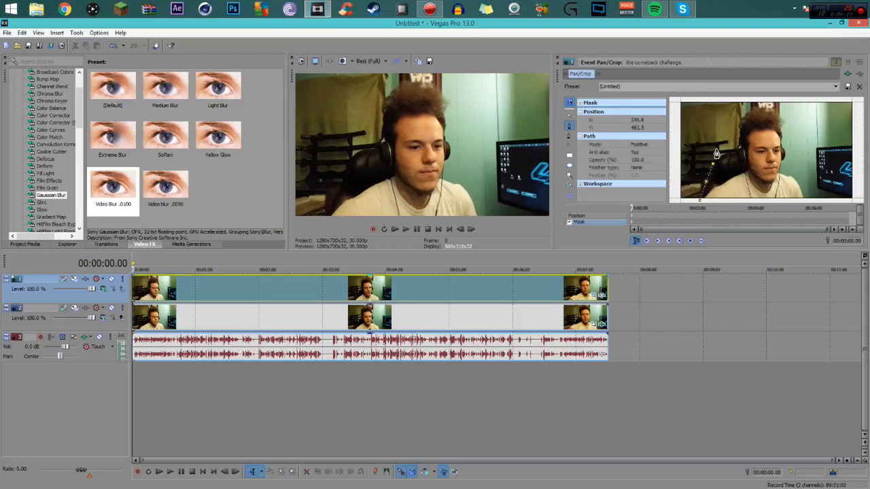
mouse_move(712, 169)
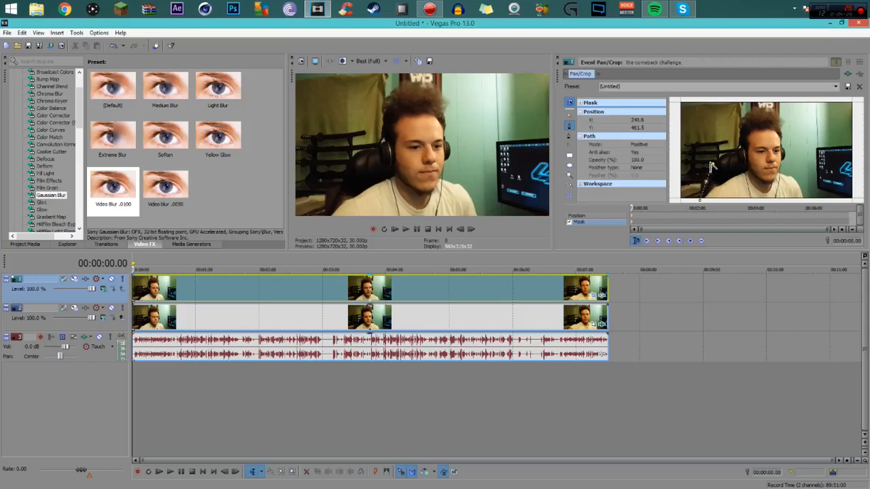
drag(710, 166, 732, 124)
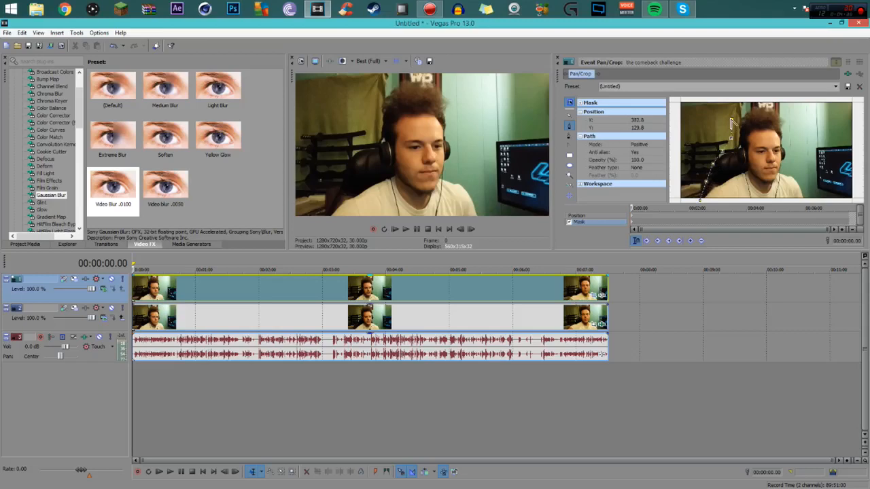
drag(733, 122, 754, 100)
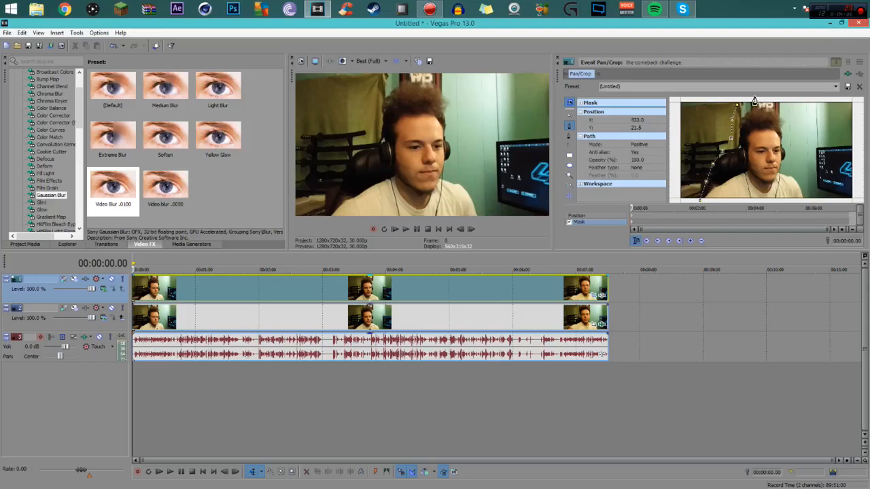
drag(753, 100, 781, 104)
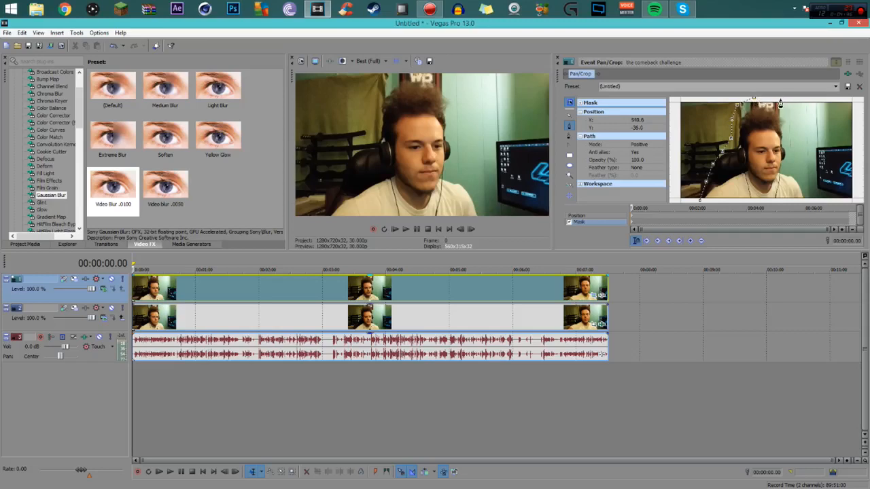
drag(781, 104, 795, 129)
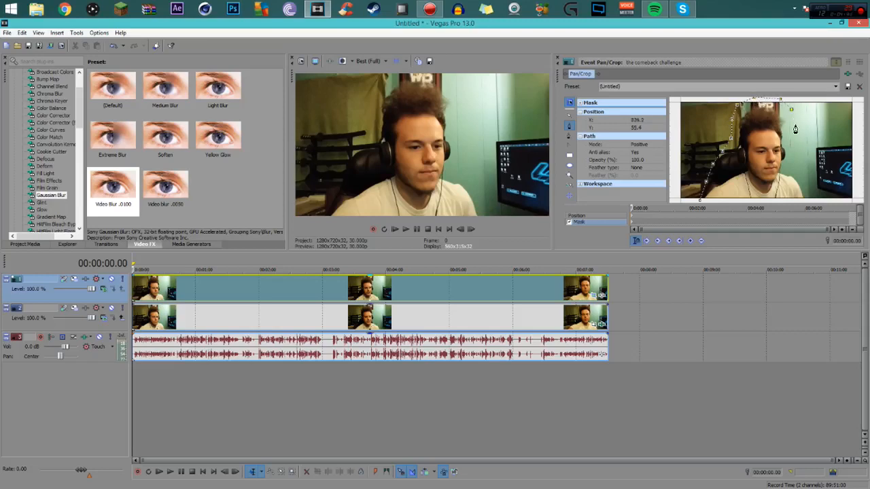
drag(795, 129, 794, 136)
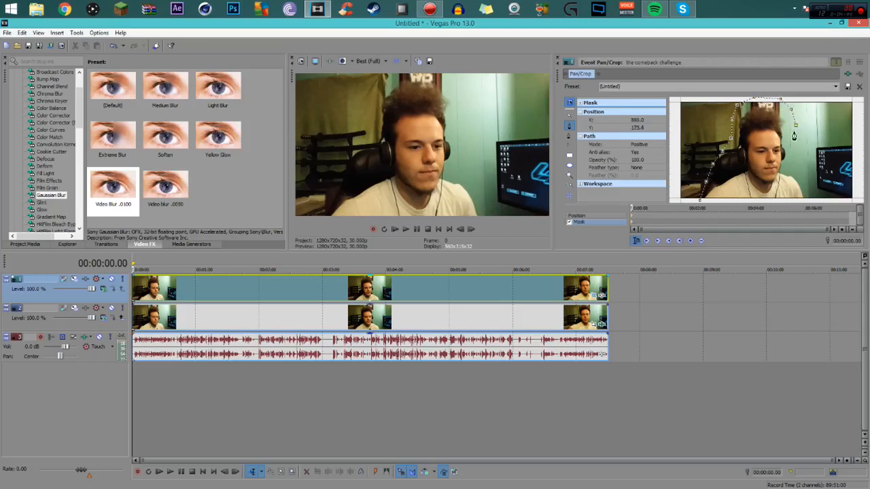
drag(794, 136, 799, 169)
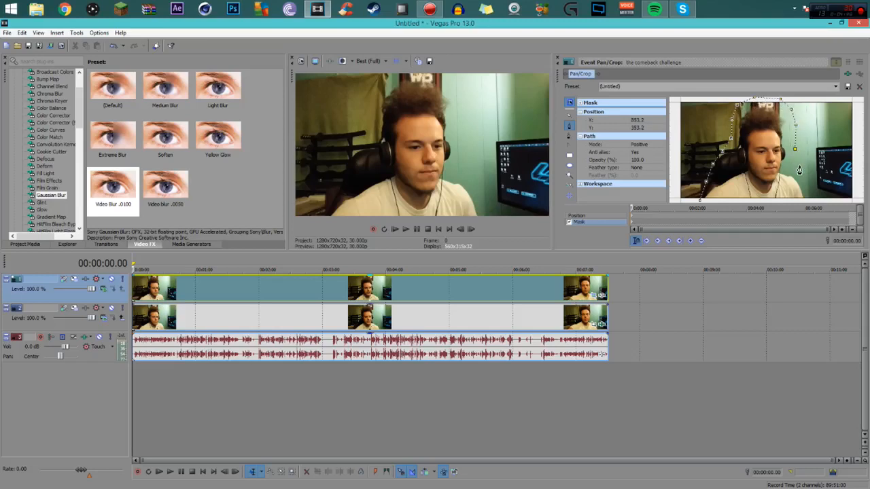
mouse_move(786, 158)
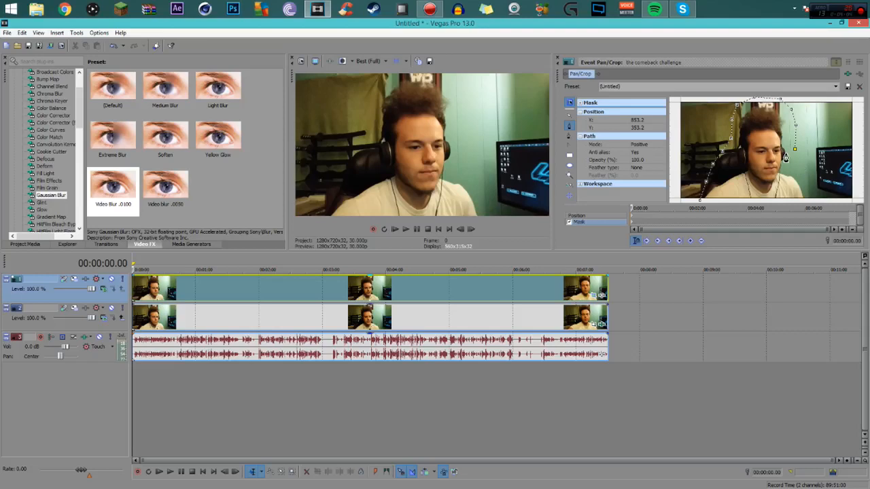
mouse_move(780, 168)
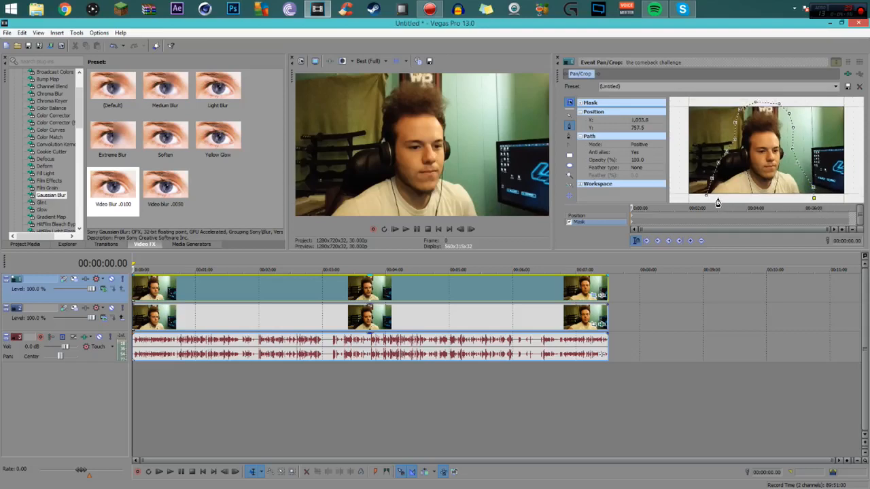
click(646, 167)
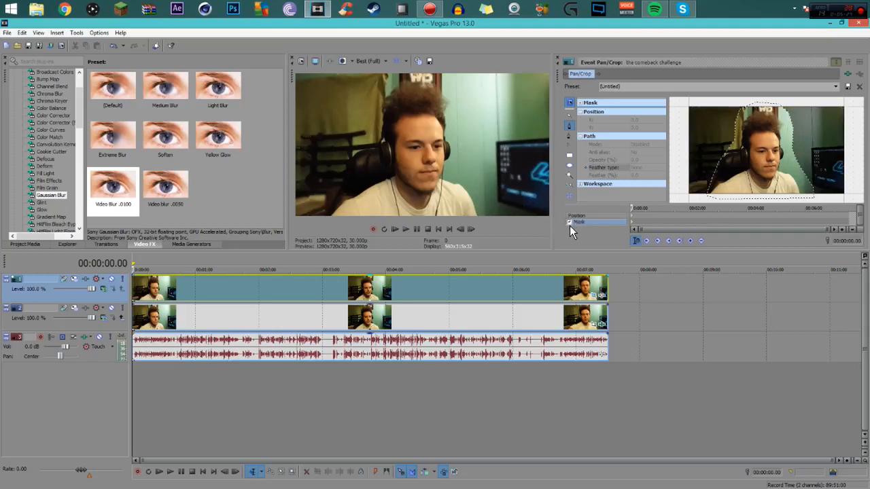
mouse_move(627, 201)
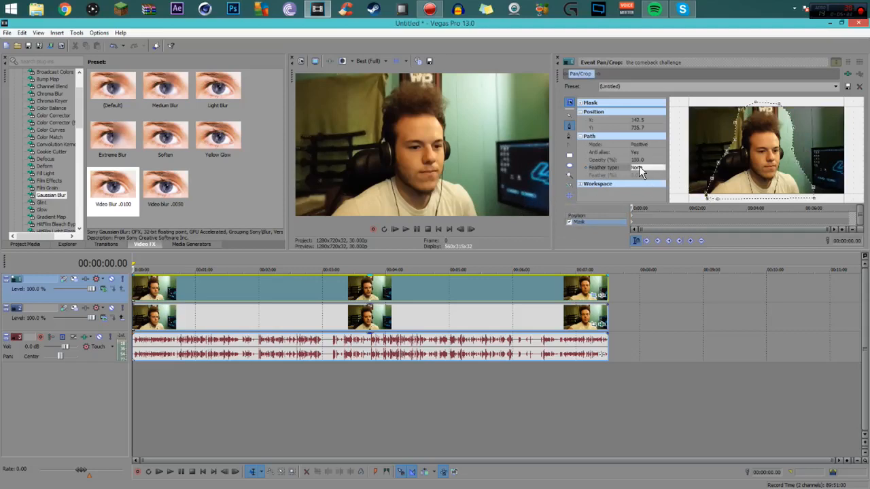
Show the Feather Type choices in the mask's Path properties.
click(645, 167)
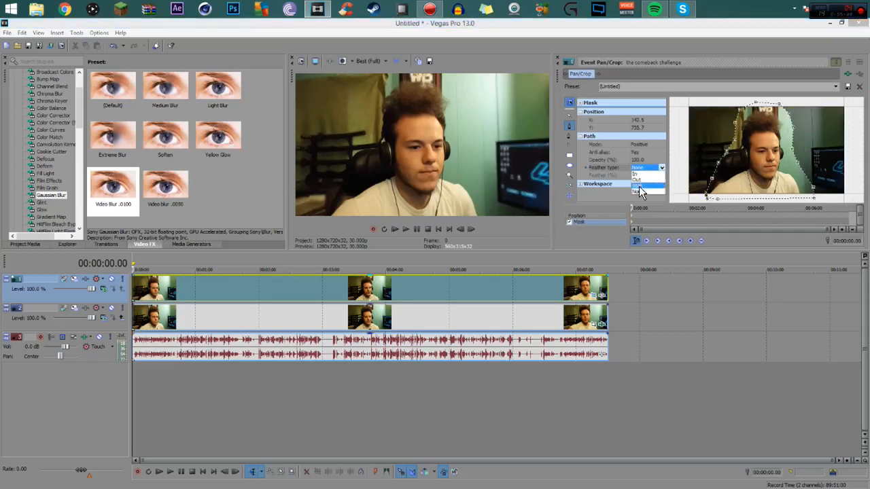